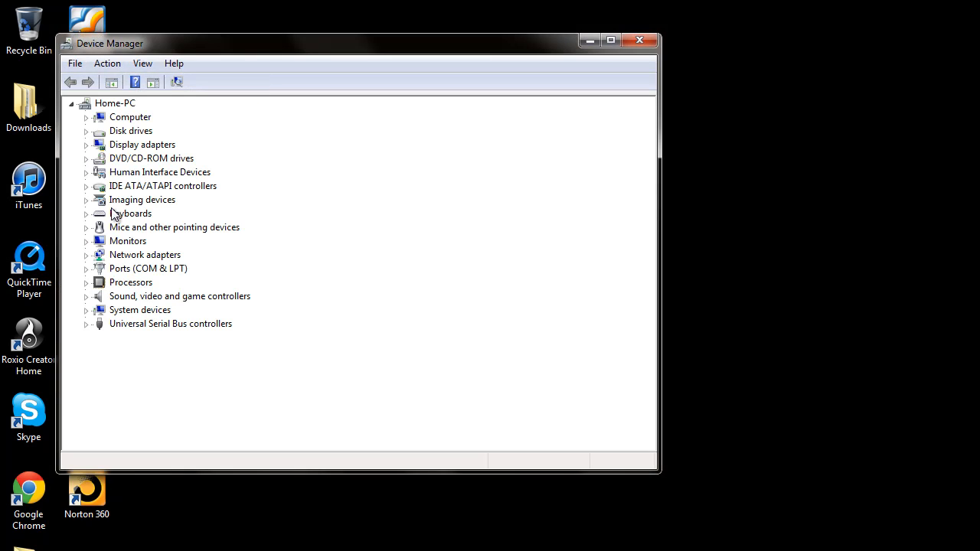
Step: Expand Display adapters to reveal the Radeon X1300/X1550 Series graphics card
click(85, 144)
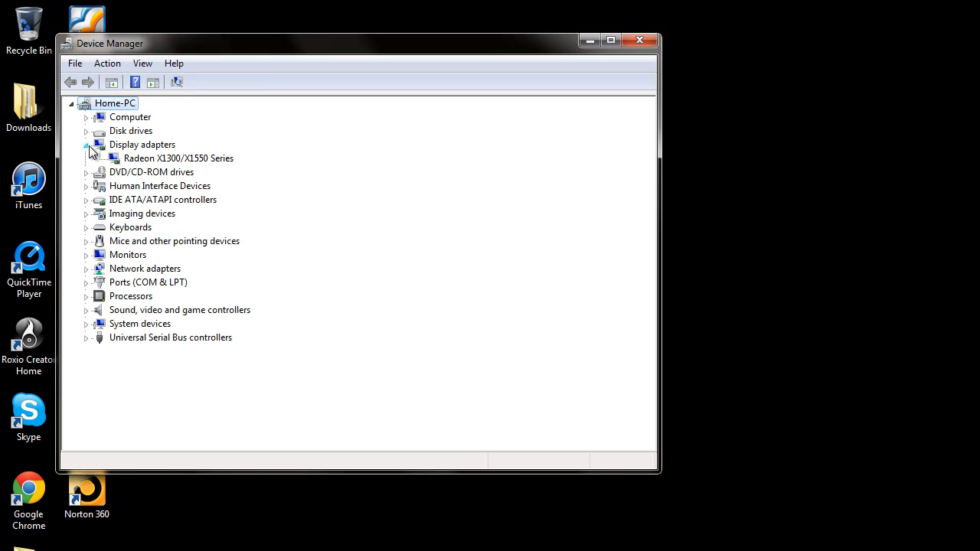
mouse_move(222, 162)
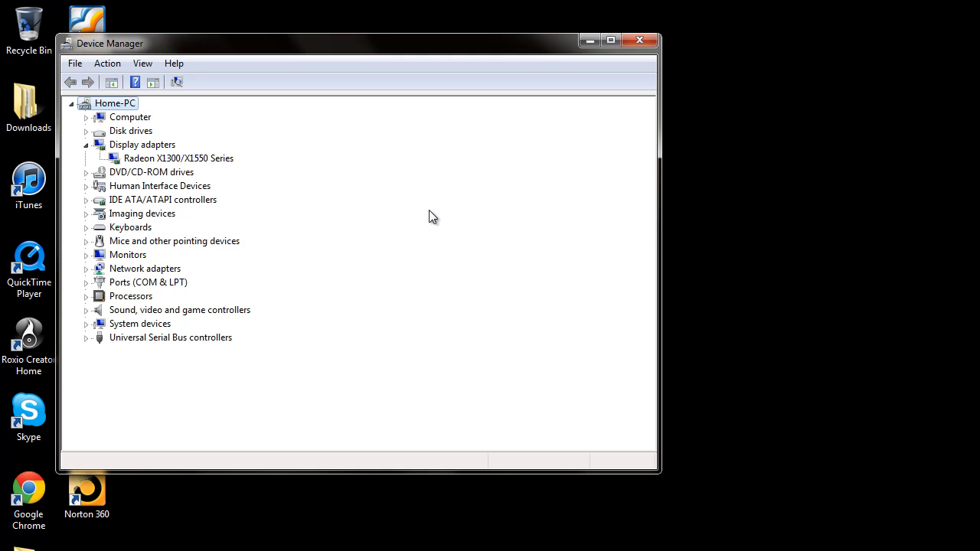
mouse_move(134, 166)
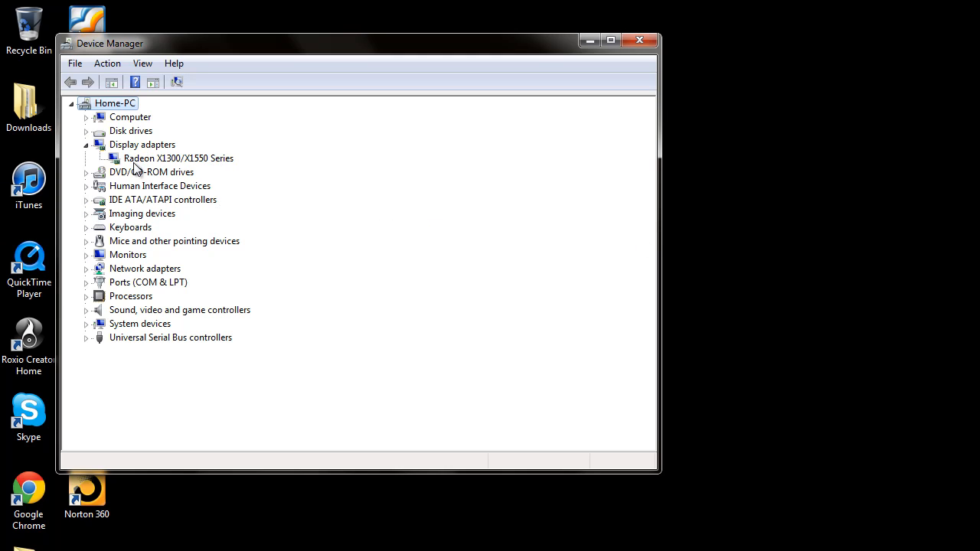
click(178, 157)
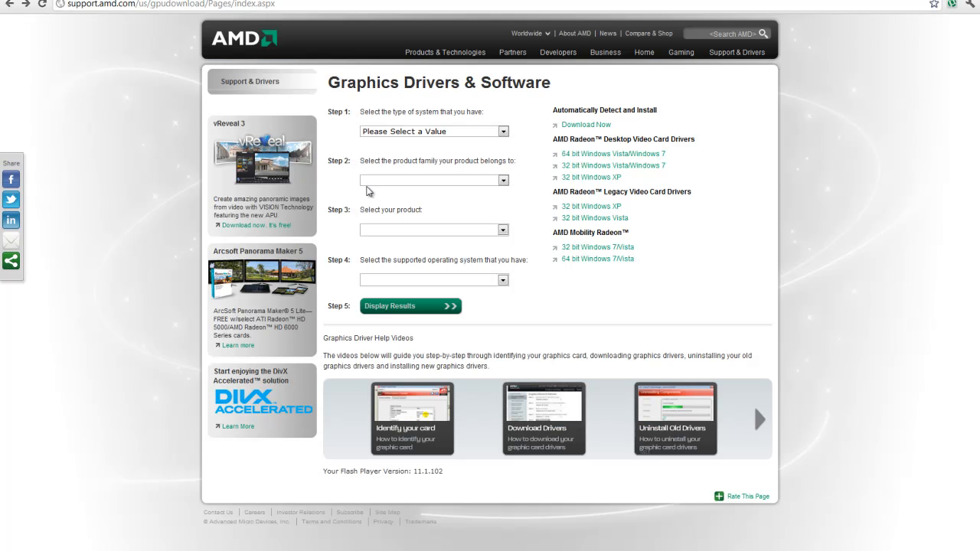
mouse_move(508, 127)
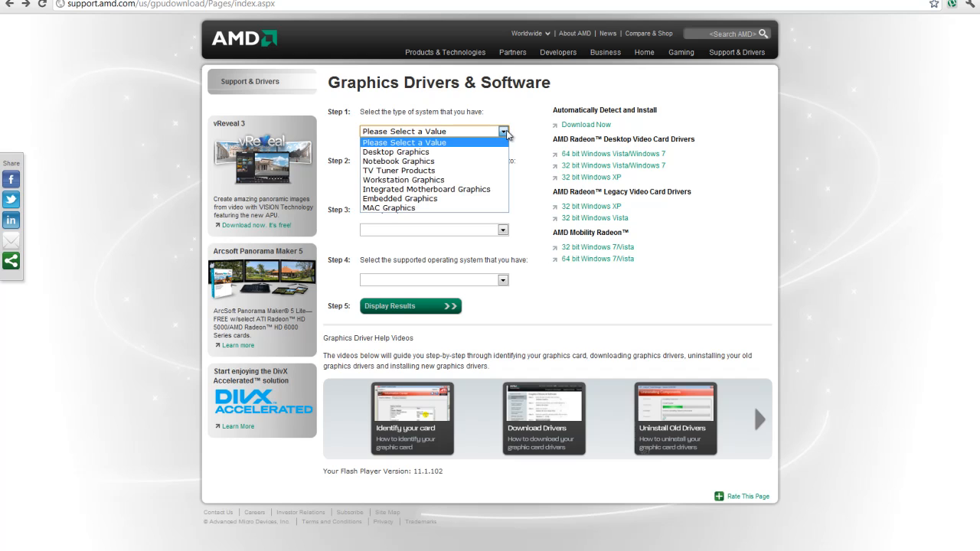
mouse_move(472, 231)
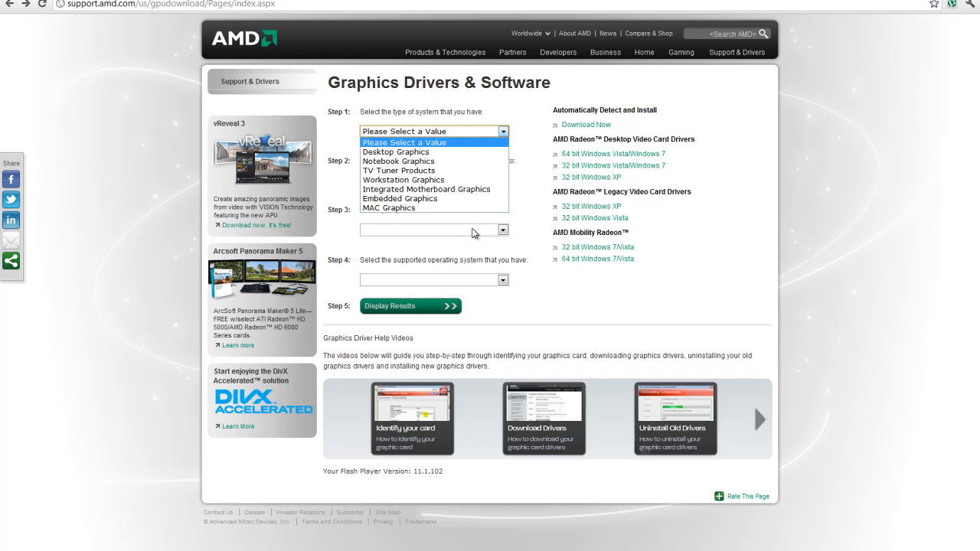
Step: Choose Desktop Graphics as the system type in the Step 1 list
click(395, 152)
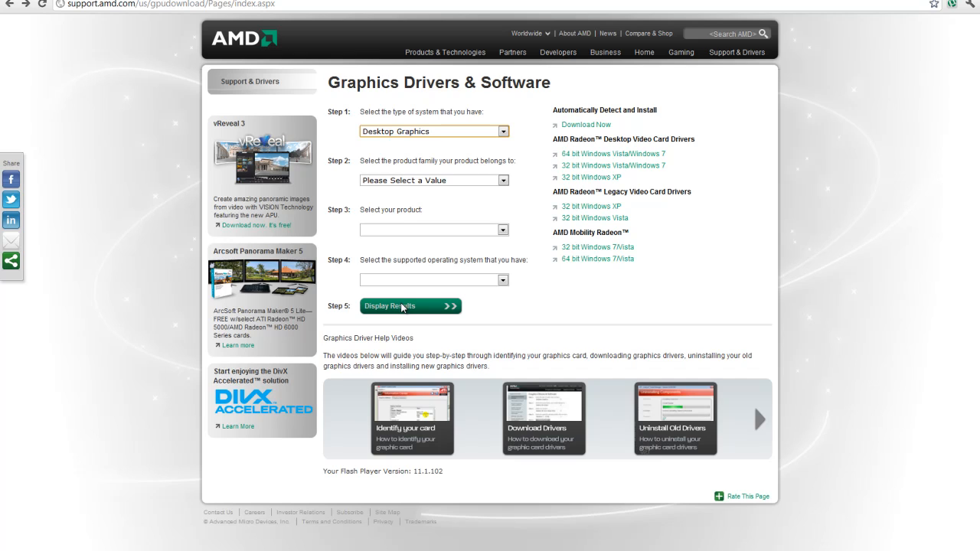
mouse_move(405, 300)
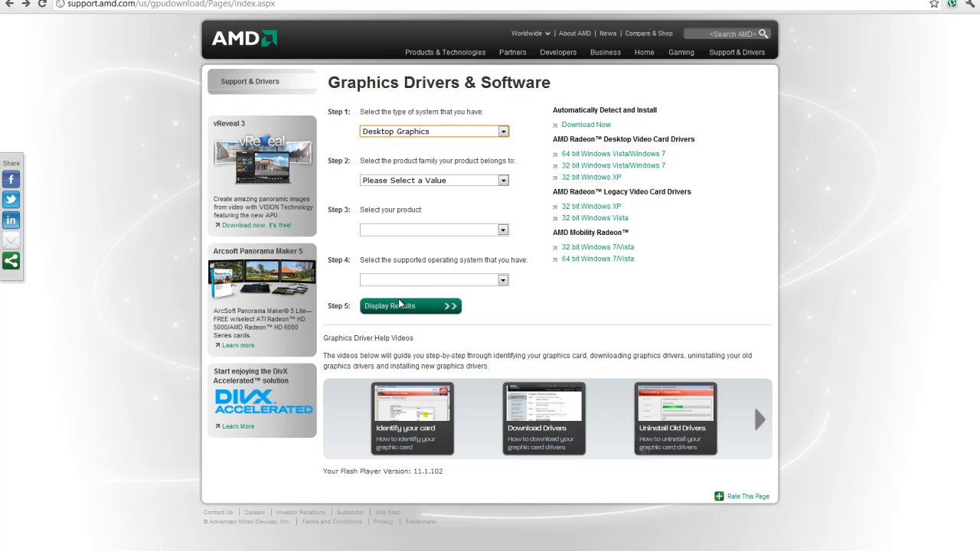
mouse_move(407, 287)
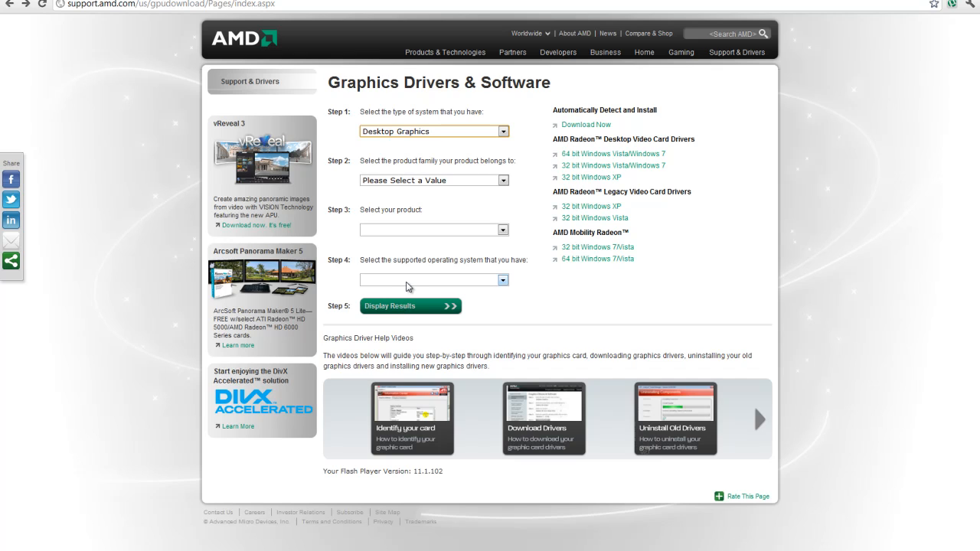
mouse_move(738, 112)
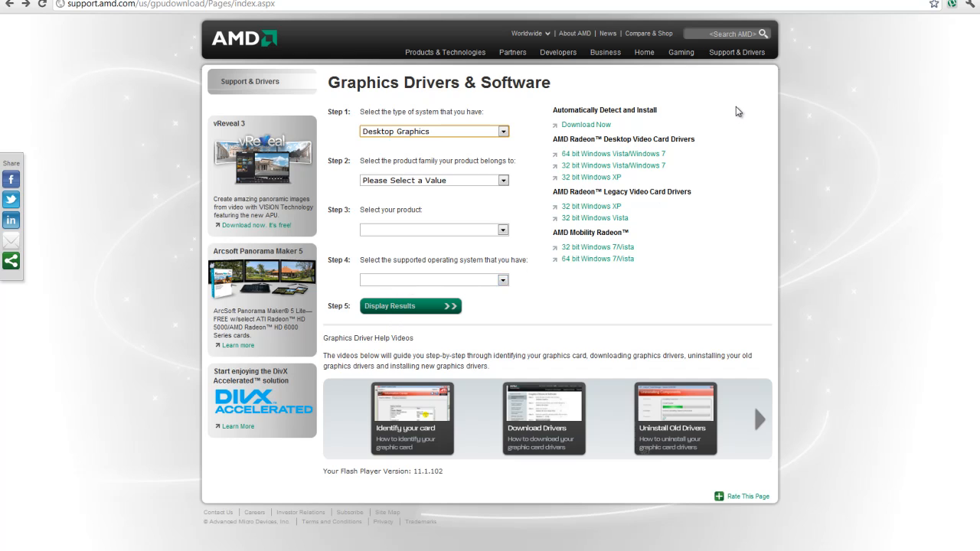
mouse_move(747, 95)
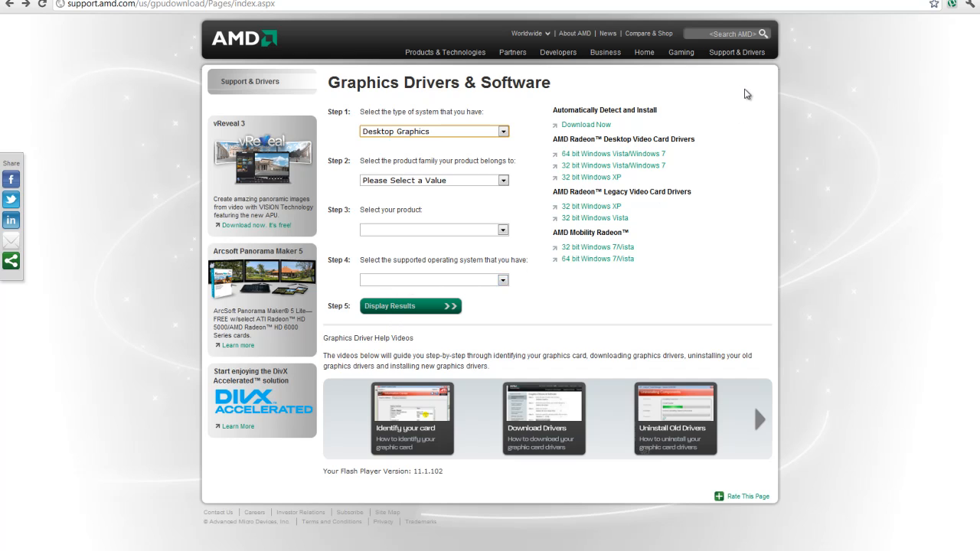